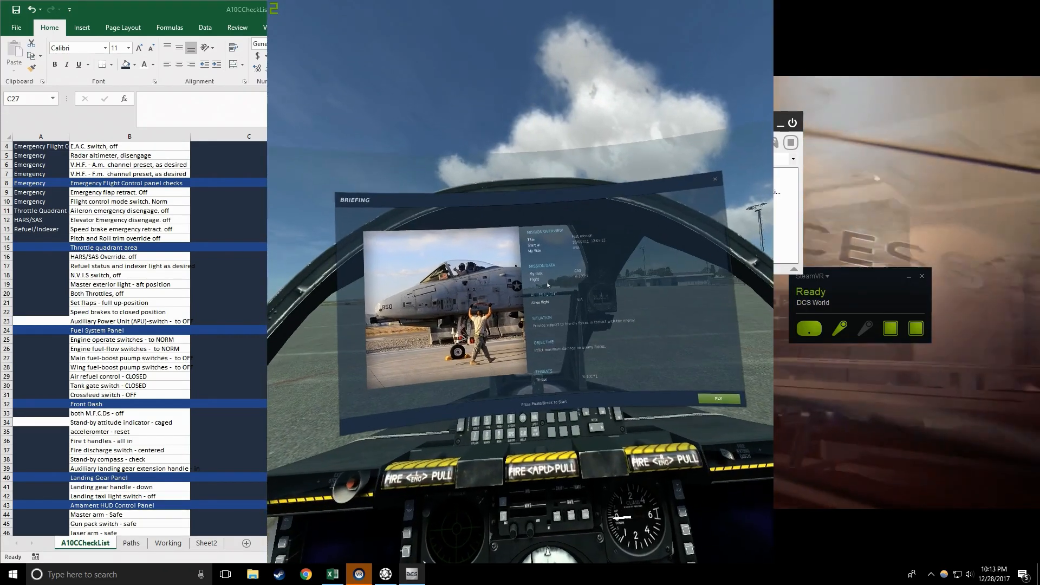
Start the A-10C mission from the briefing screen to load the cockpit on the ground.
{"action": "left_click", "coordinate": [717, 399]}
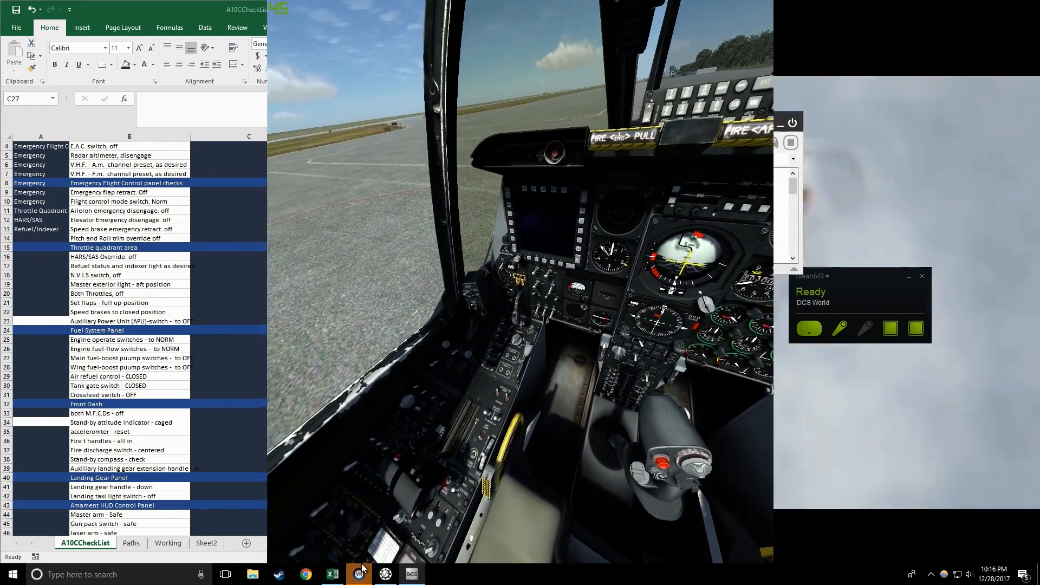
{"action": "mouse_move", "coordinate": [331, 573]}
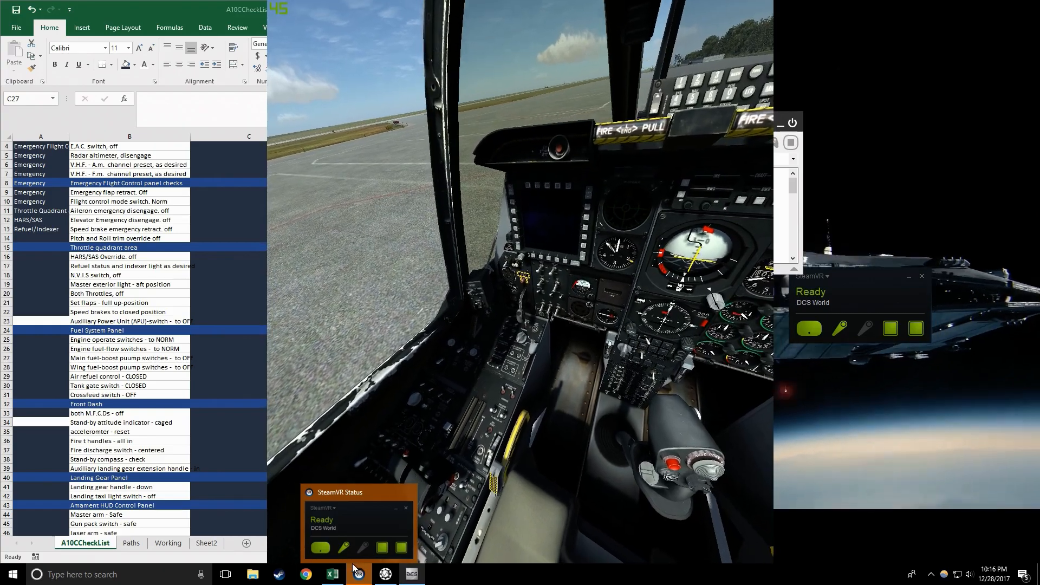
{"action": "mouse_move", "coordinate": [332, 574]}
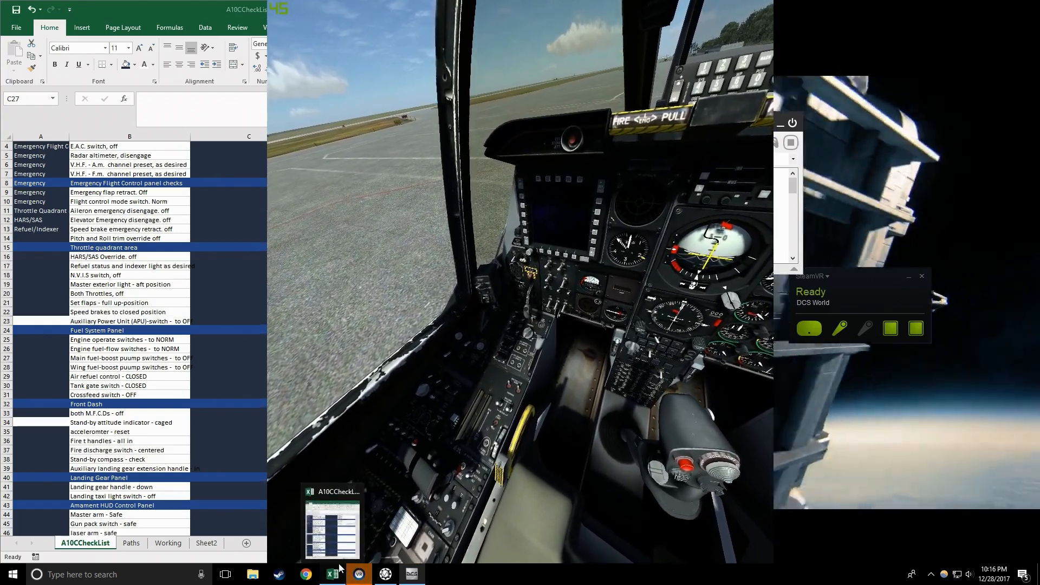